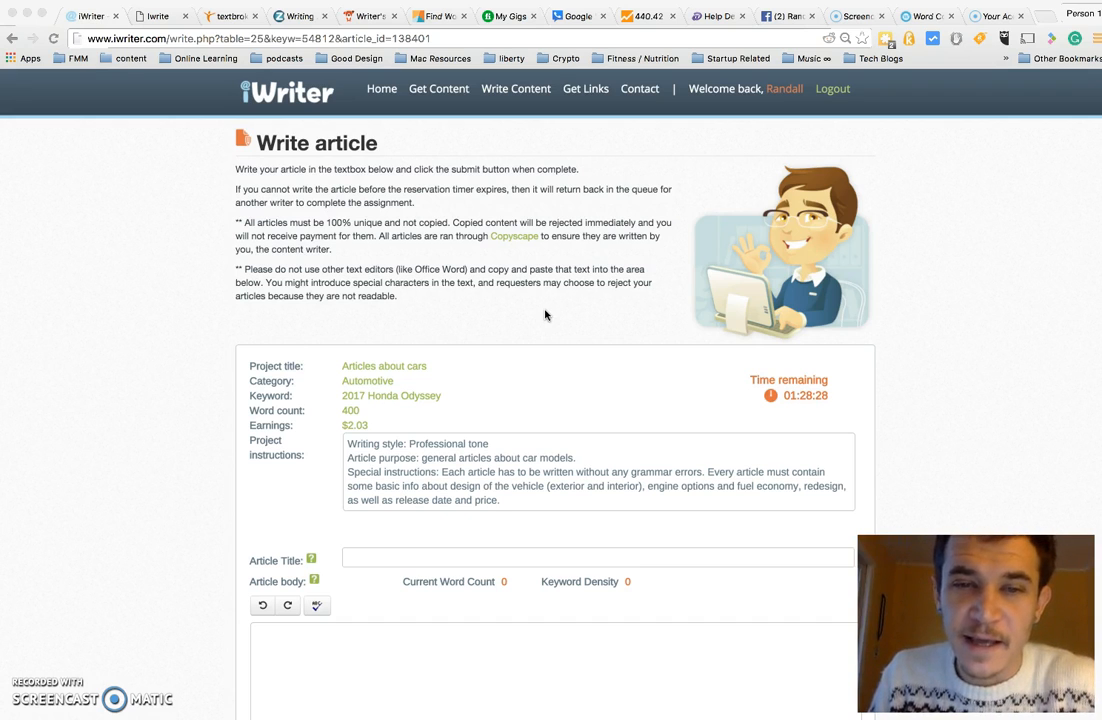
- Switch to iWrite.io and view the empty content page for 400-word blog order 4258
scroll(down, 3)
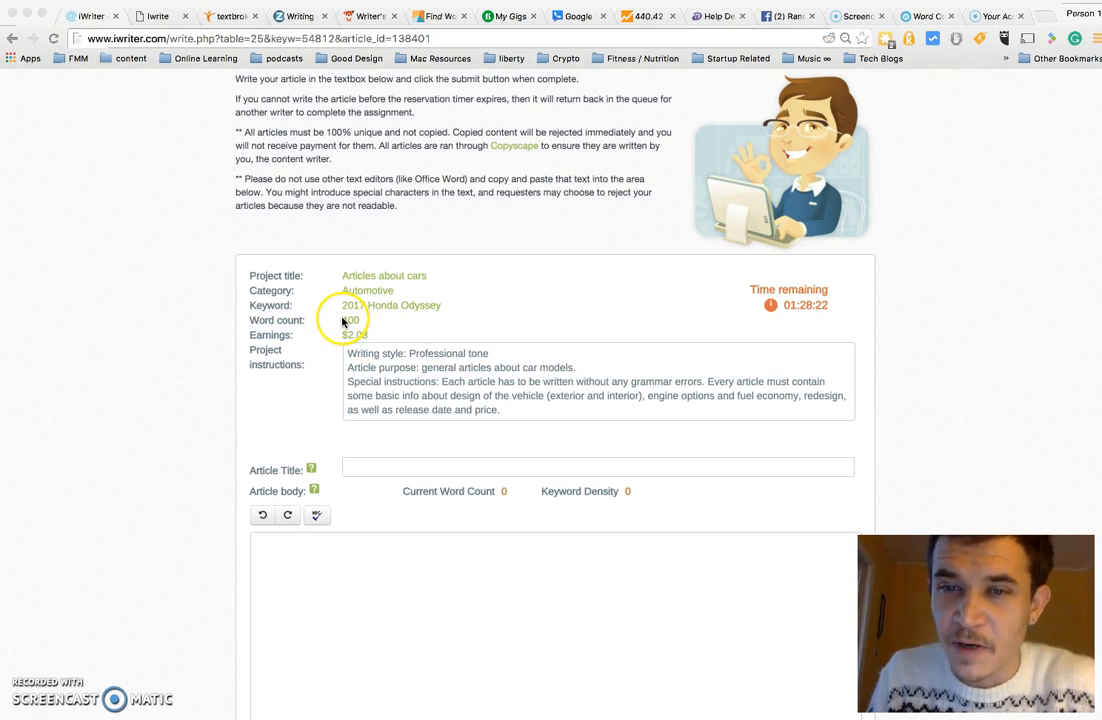
mouse_move(470, 290)
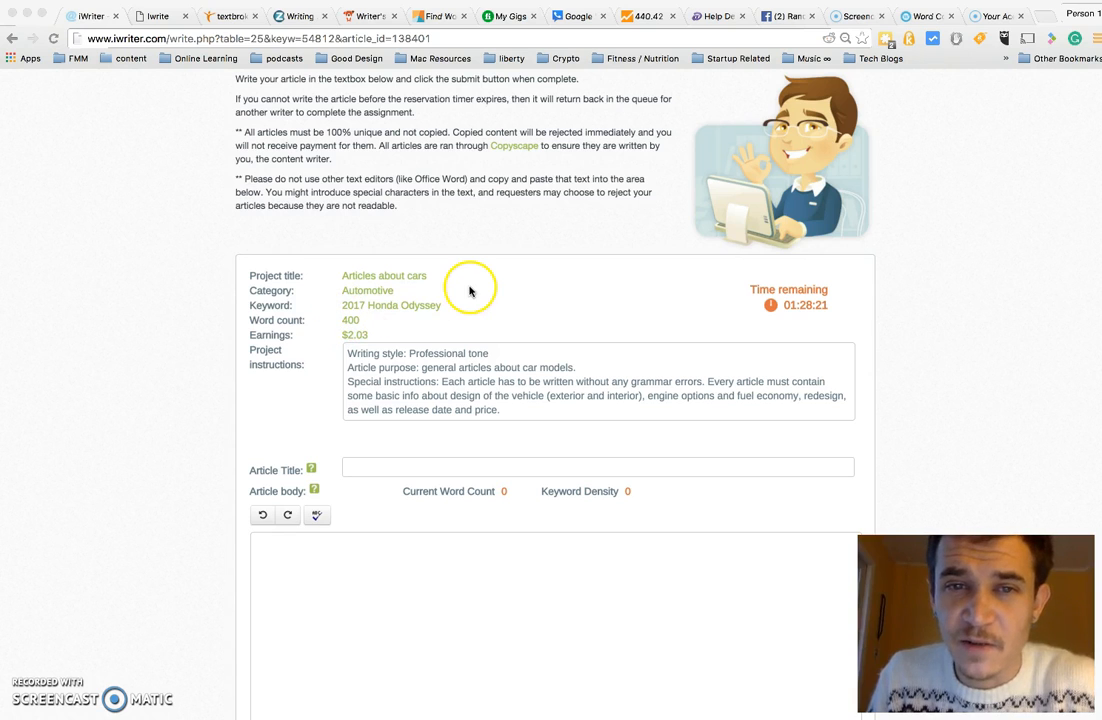
mouse_move(463, 260)
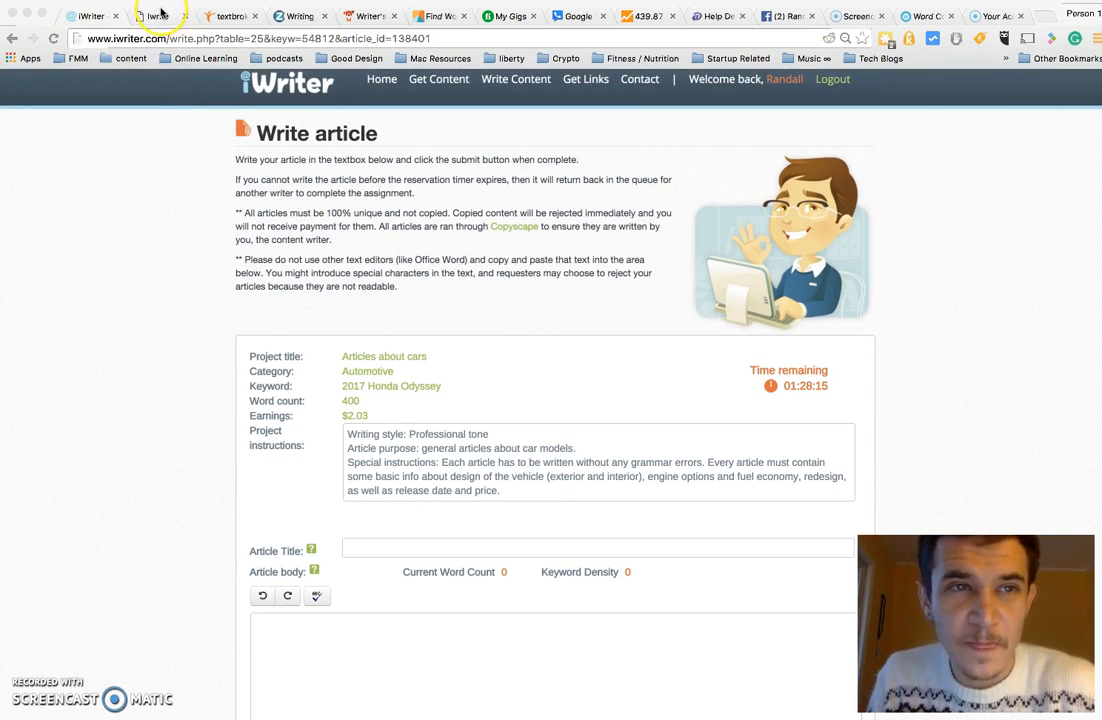
click(155, 16)
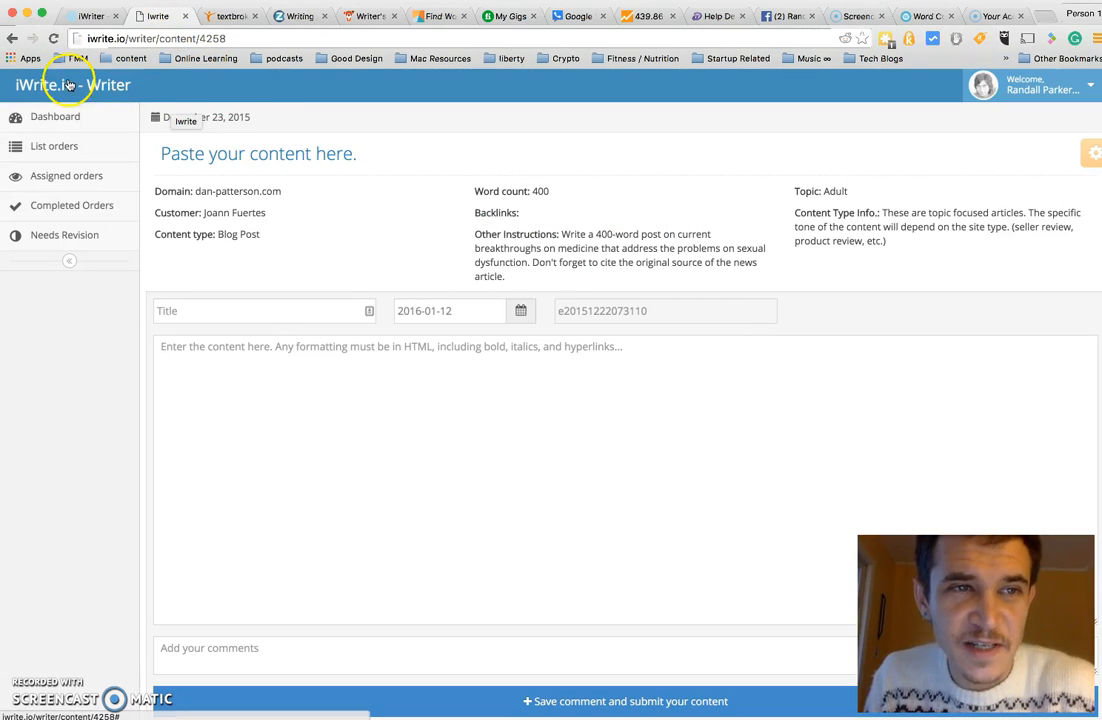
mouse_move(420, 88)
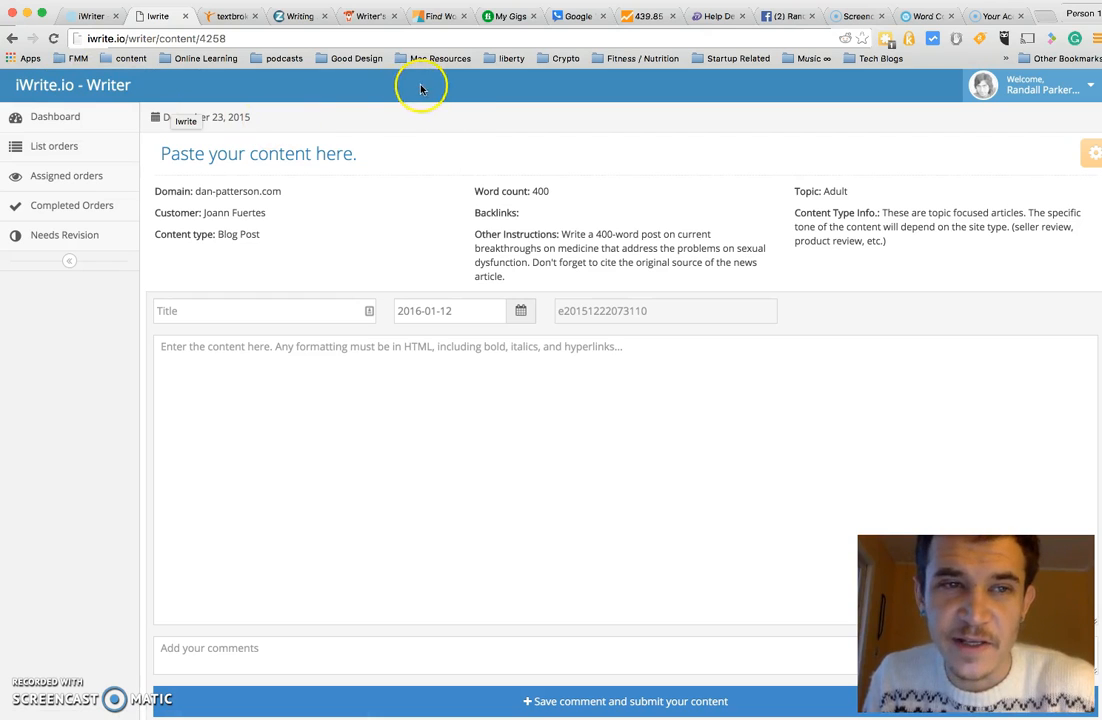
mouse_move(458, 159)
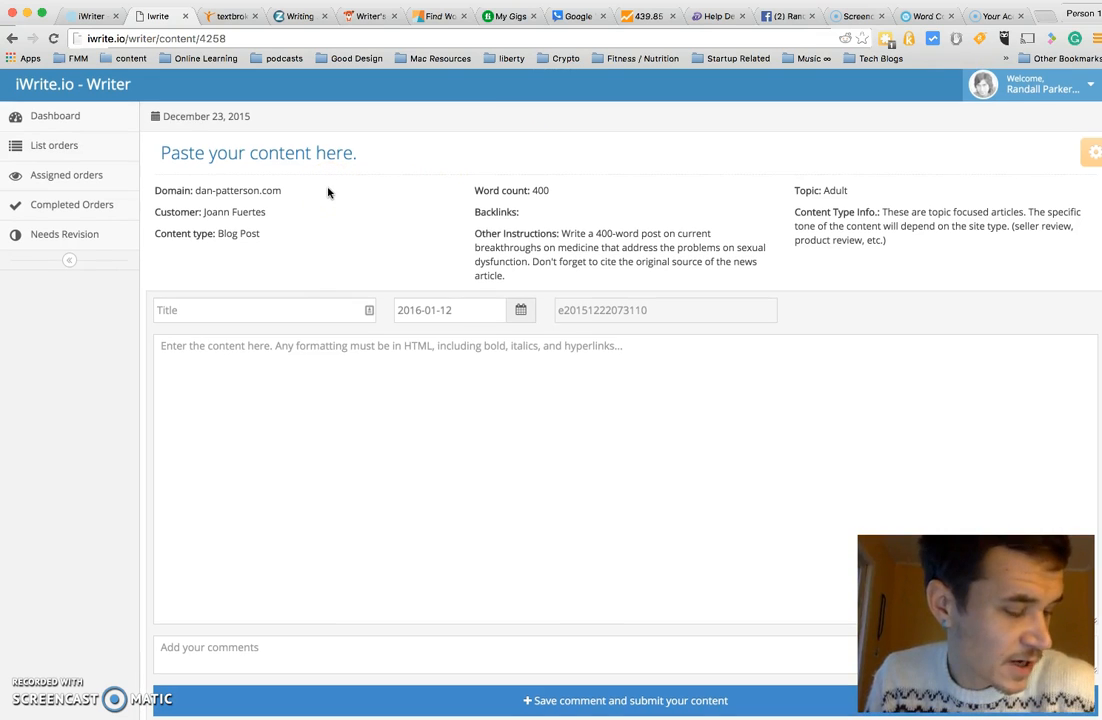
scroll(down, 3)
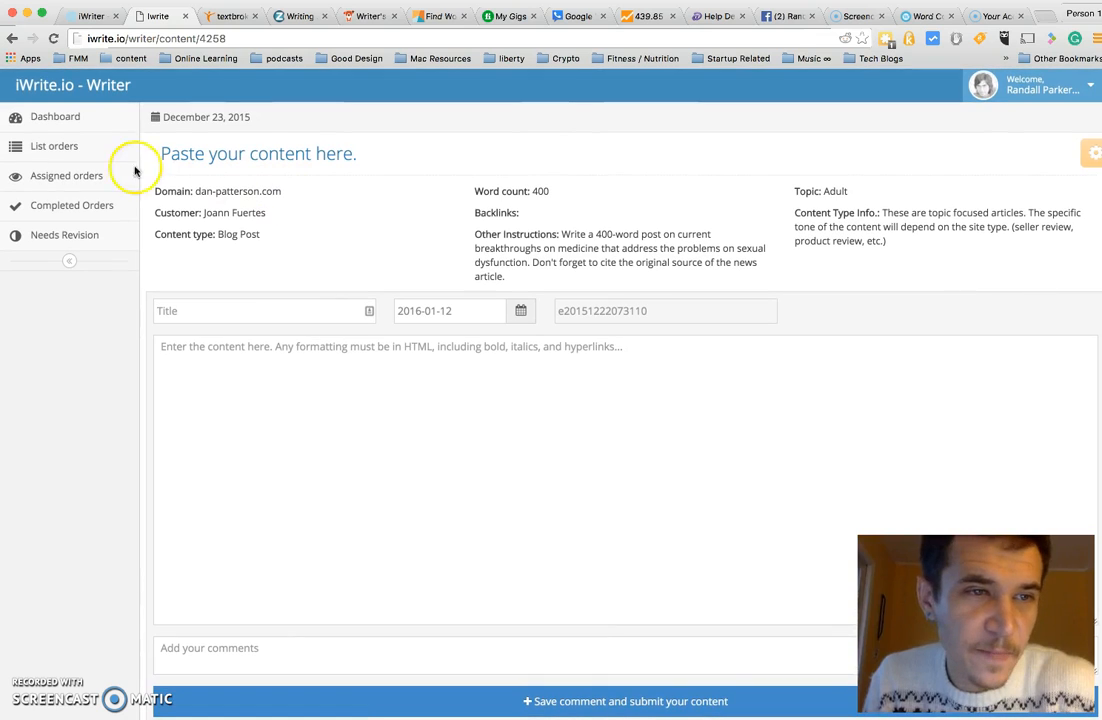
click(66, 175)
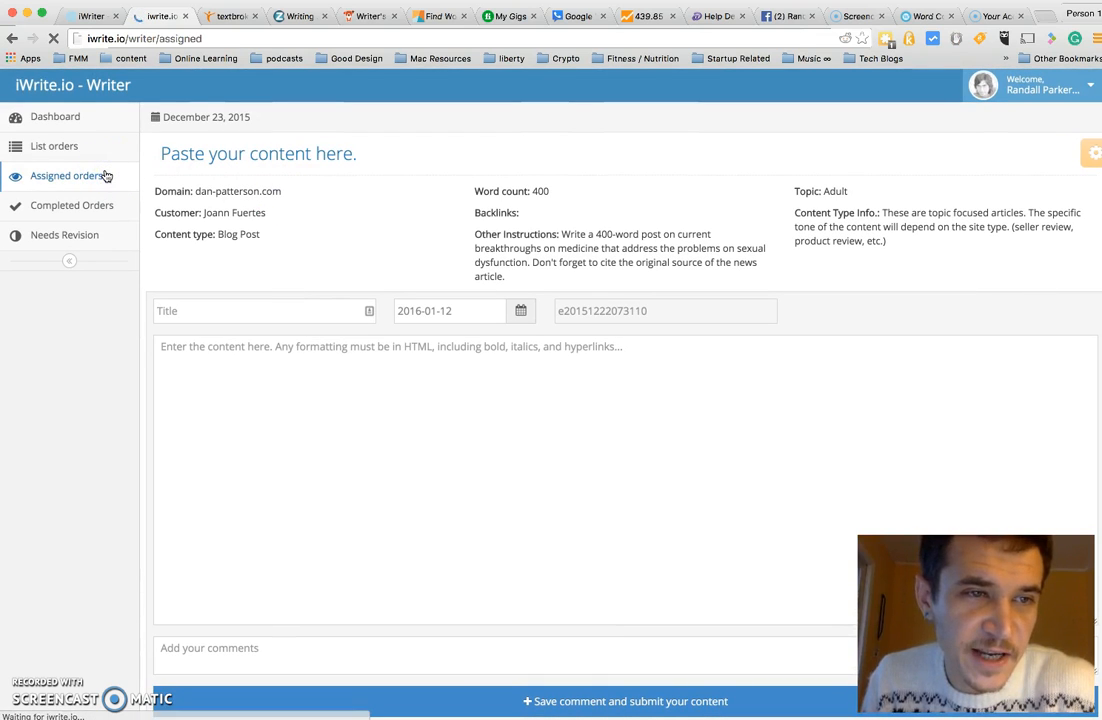
click(54, 146)
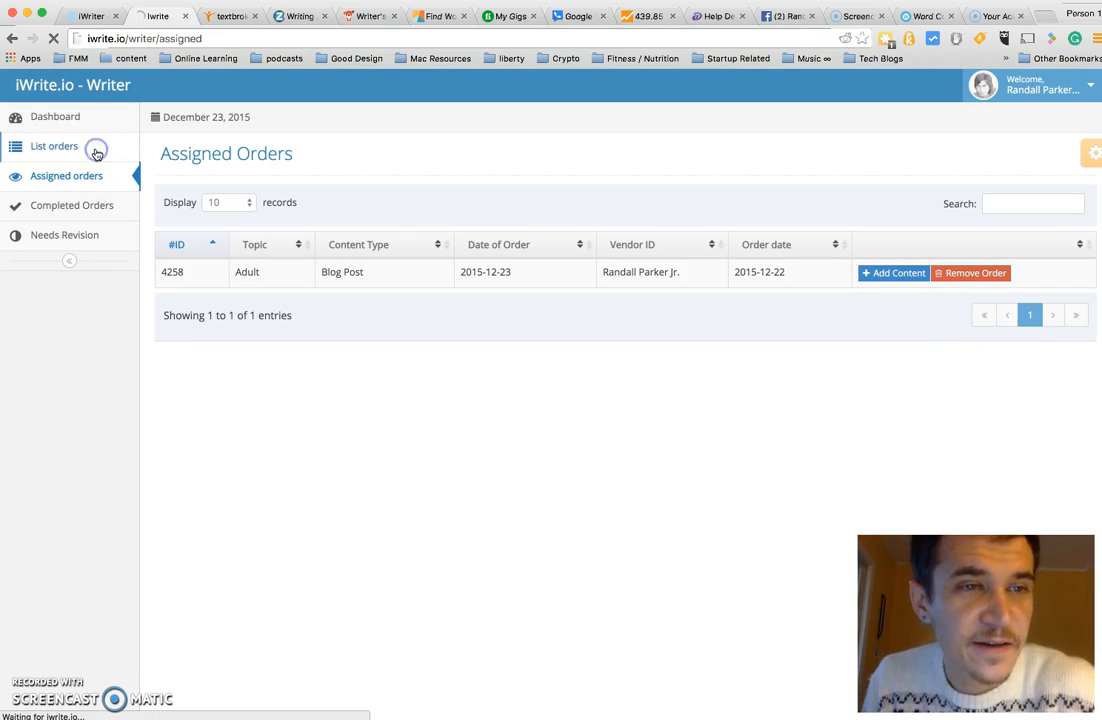
click(54, 146)
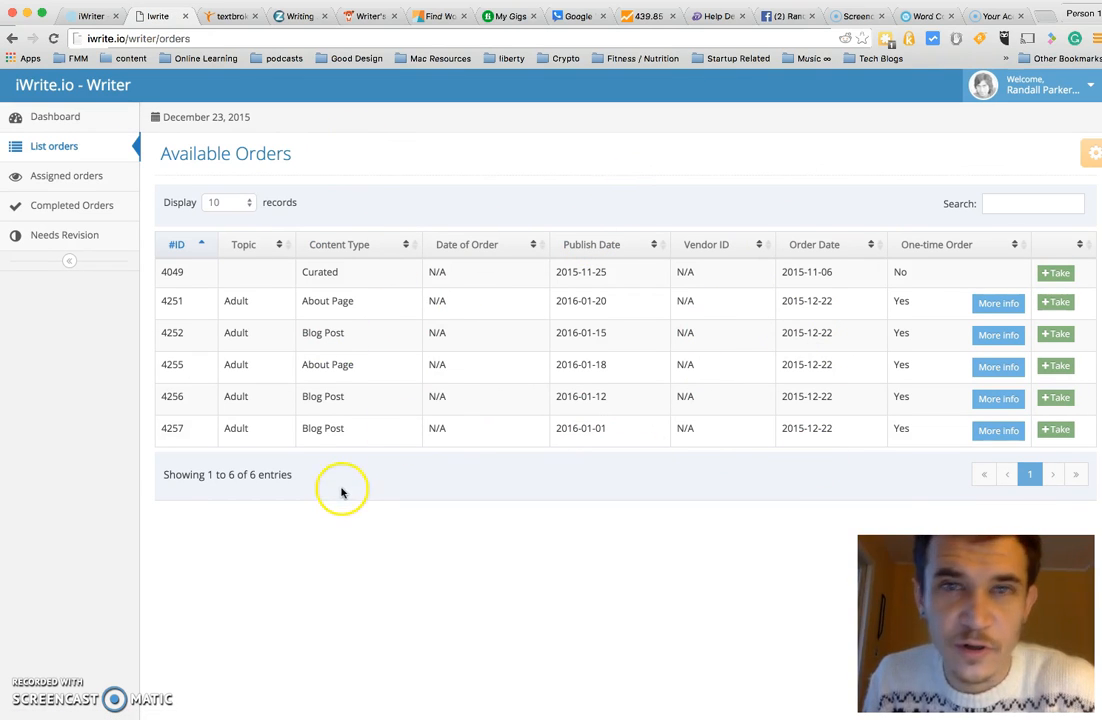
mouse_move(770, 450)
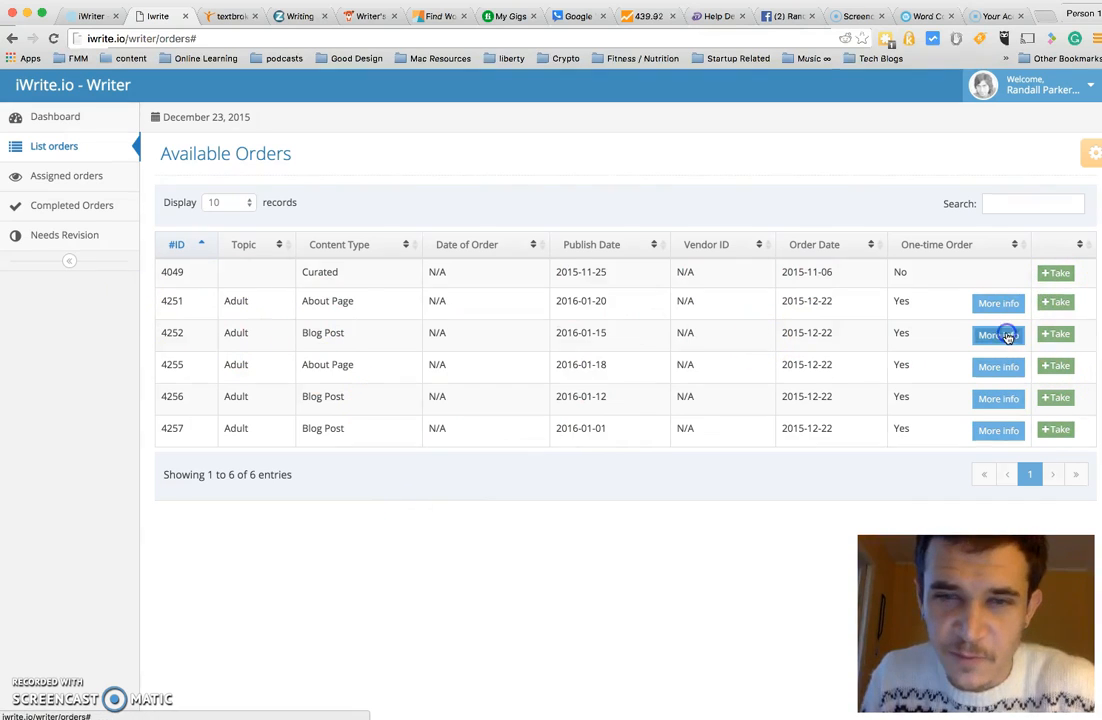
click(997, 334)
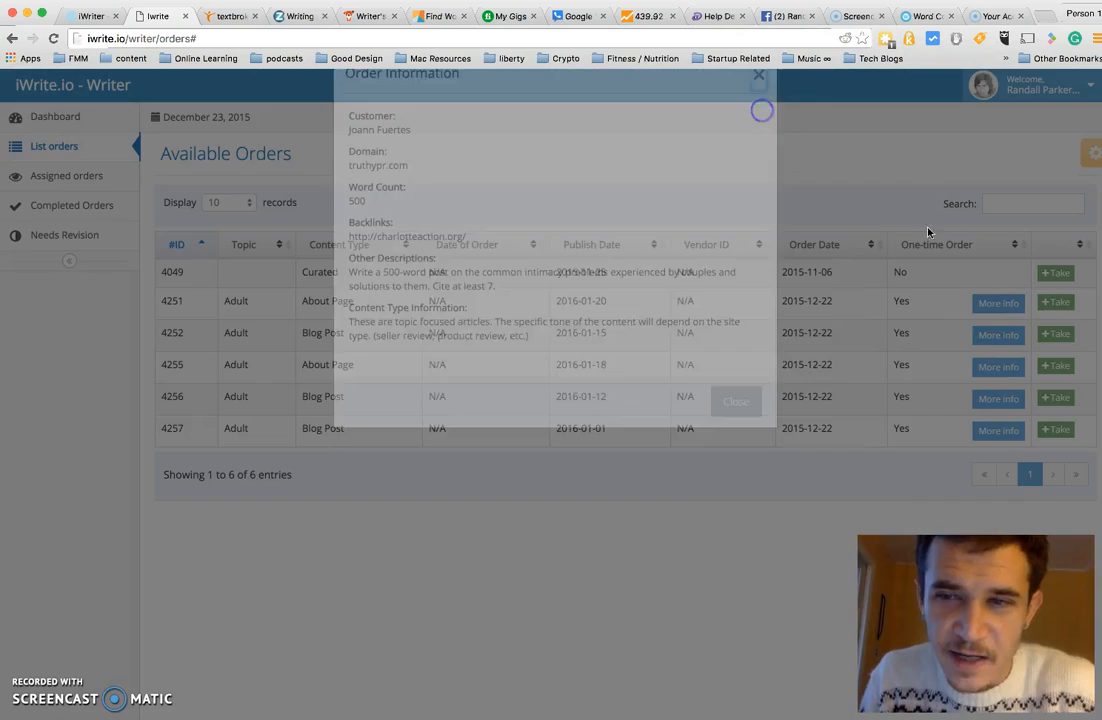
click(758, 75)
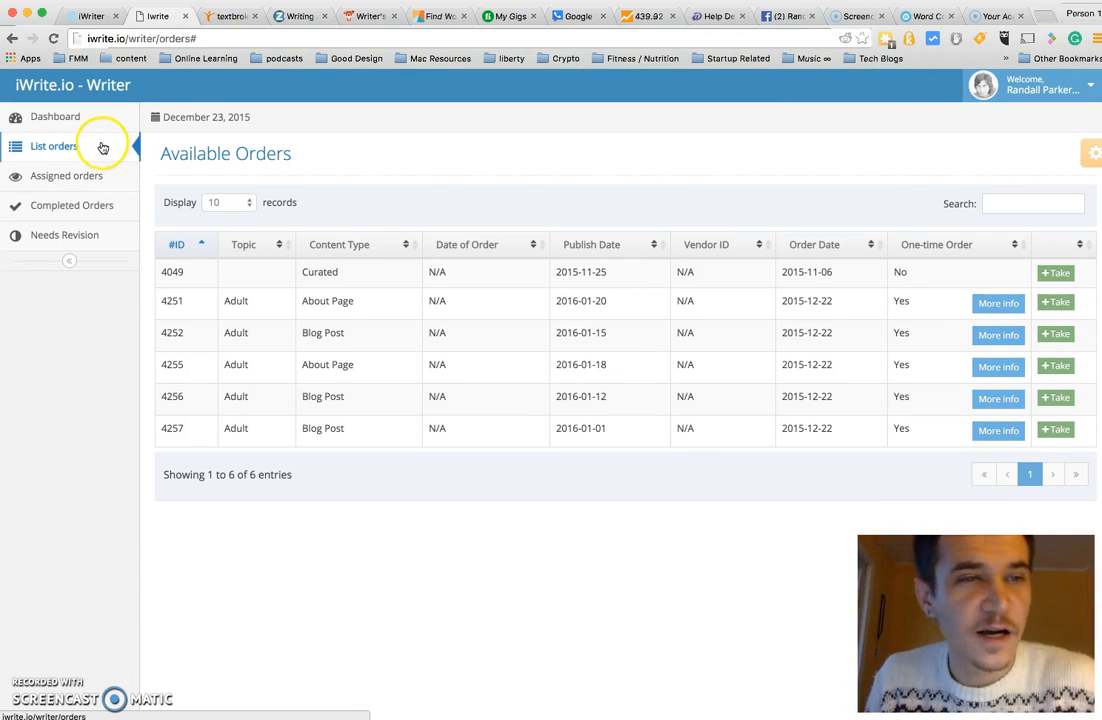
click(67, 175)
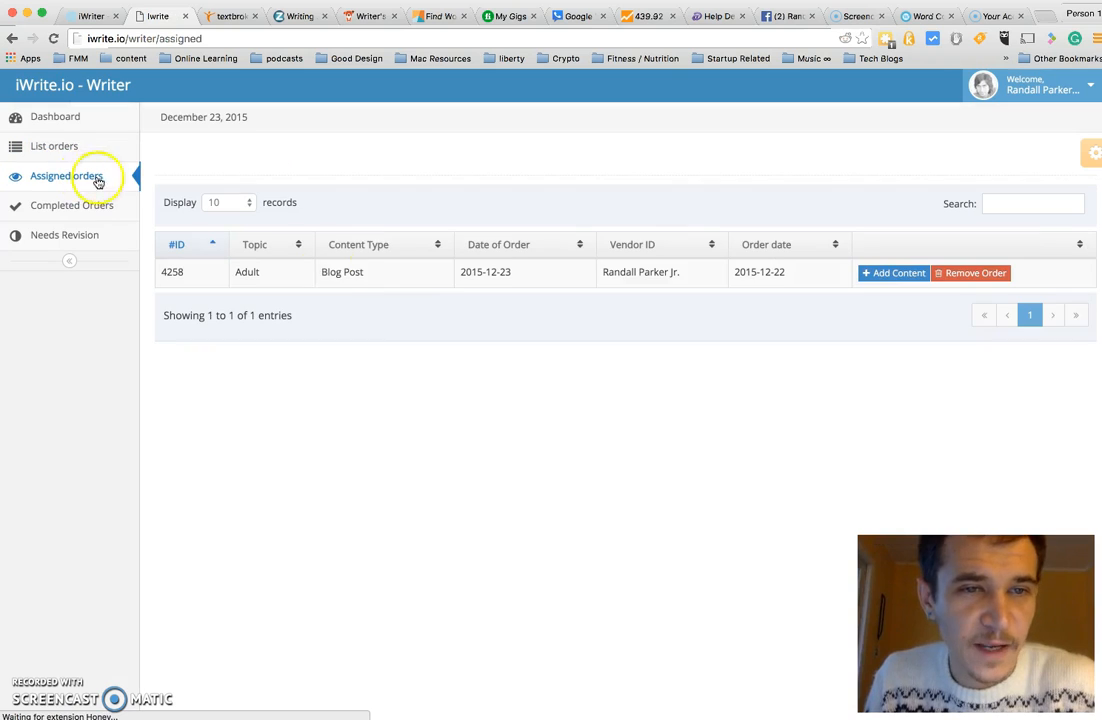
click(66, 175)
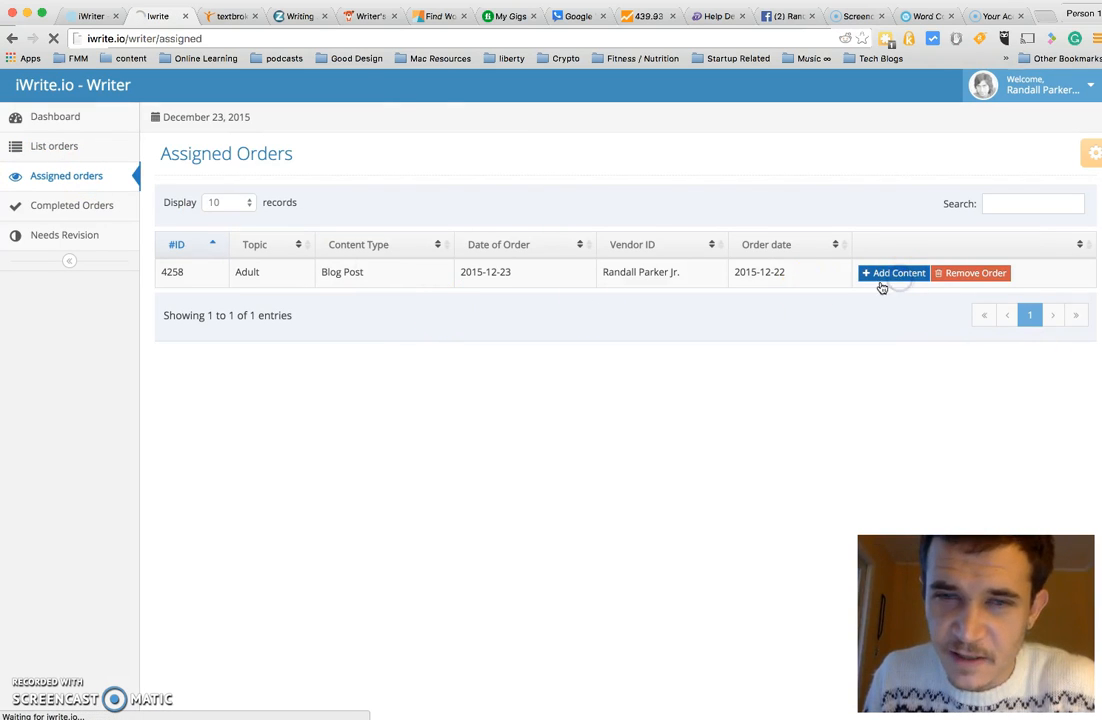
click(892, 272)
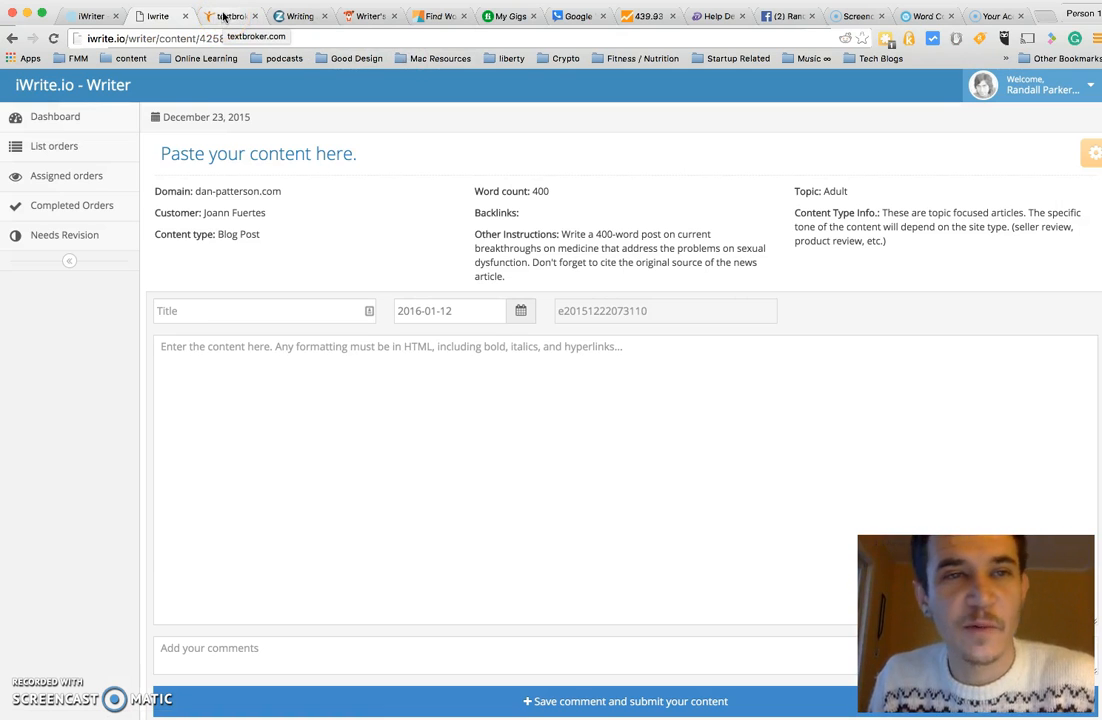
- Review Textbroker's in-process 275–300 word RJS asbestos surveys order and its Client Briefing
click(230, 15)
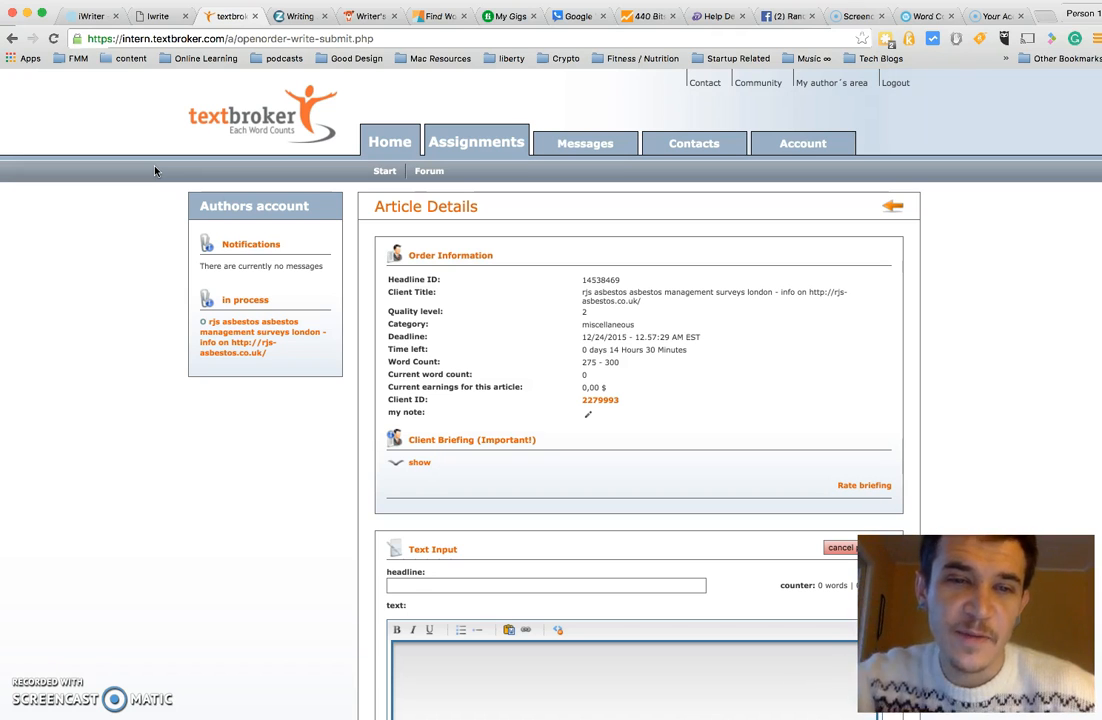
scroll(down, 3)
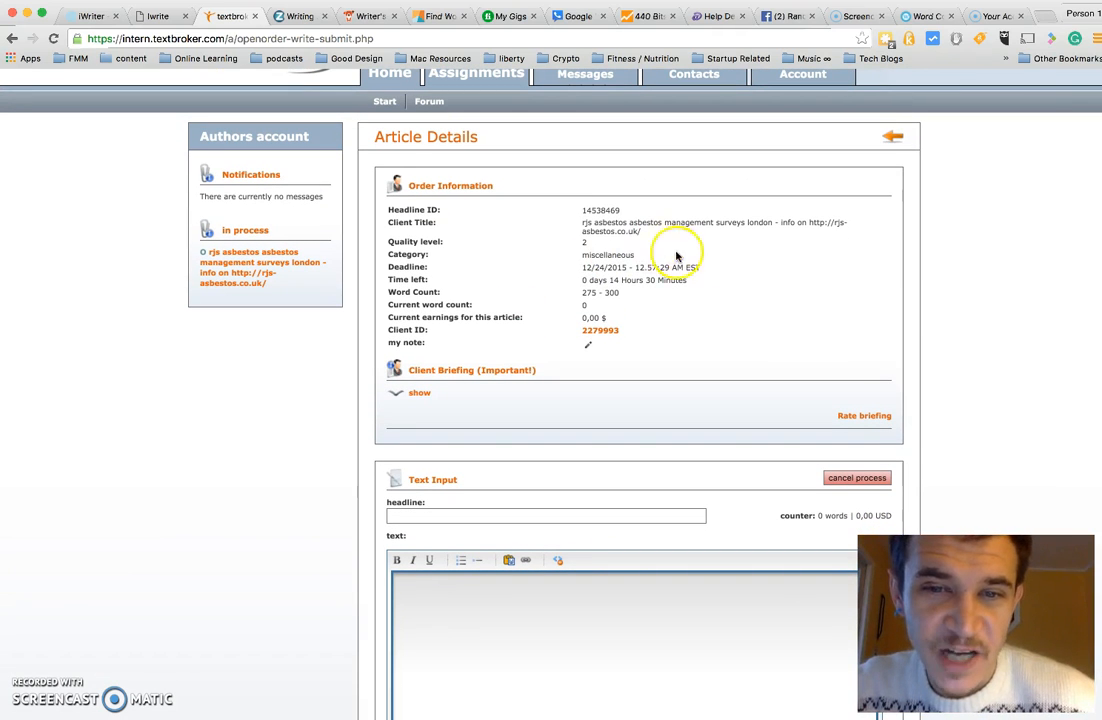
mouse_move(517, 370)
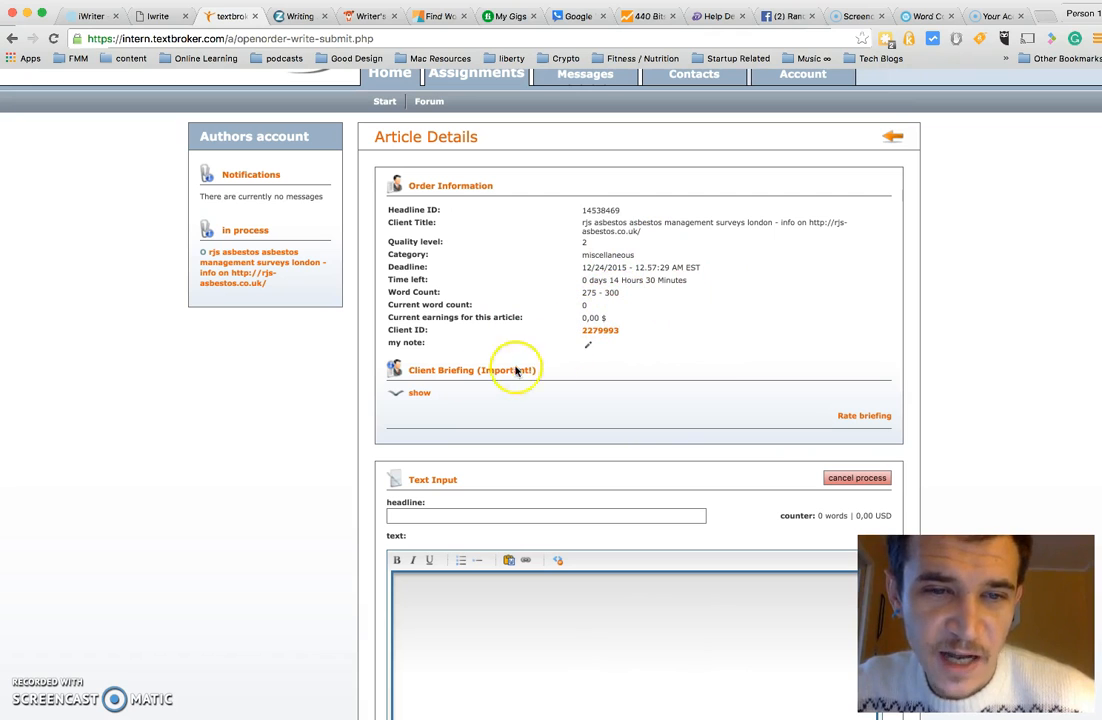
click(419, 392)
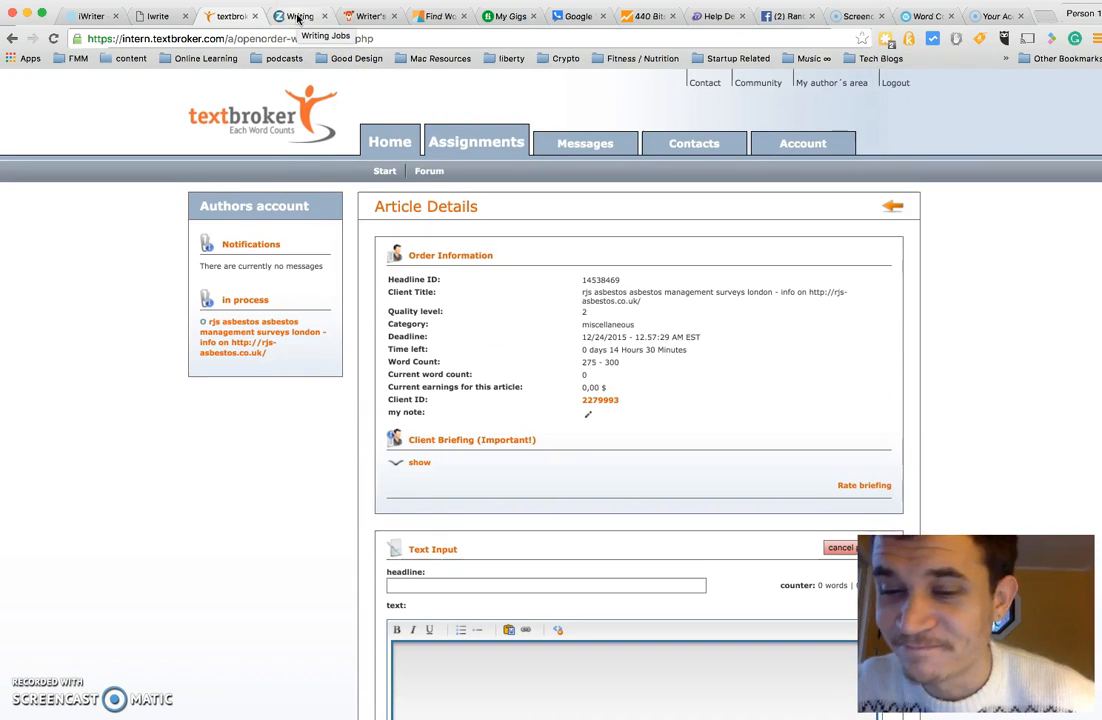
- Open the 'Why Help Desk Outsourcing is Essential' job from the Zerys Open Writer Job Board
click(300, 15)
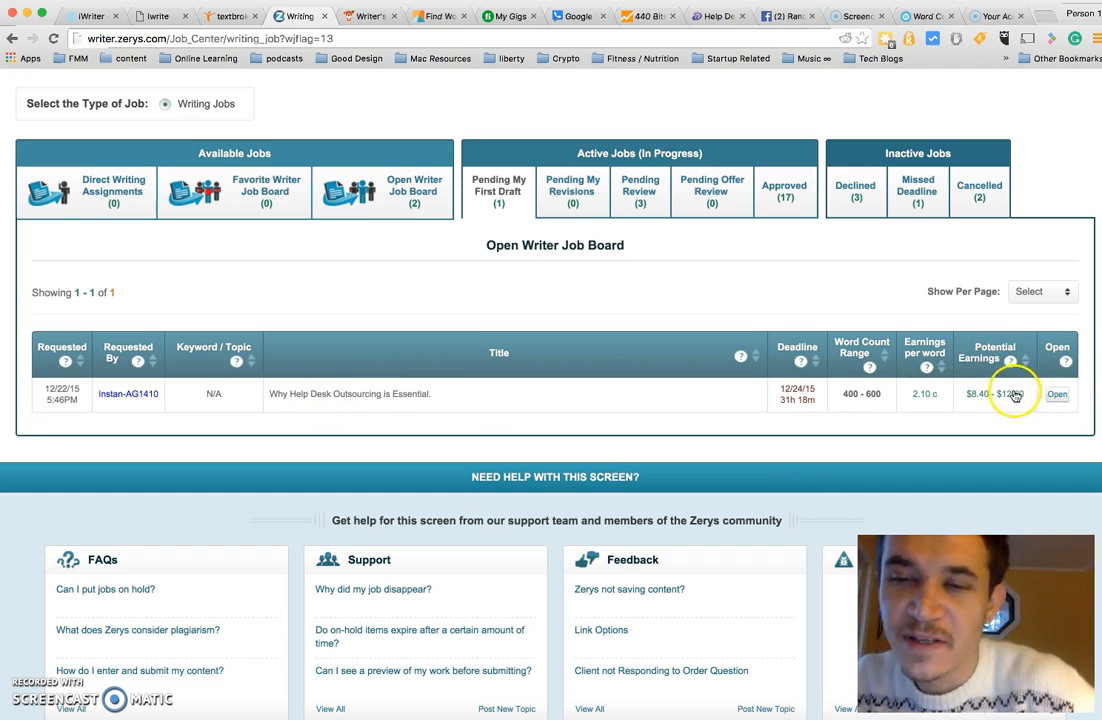
mouse_move(894, 420)
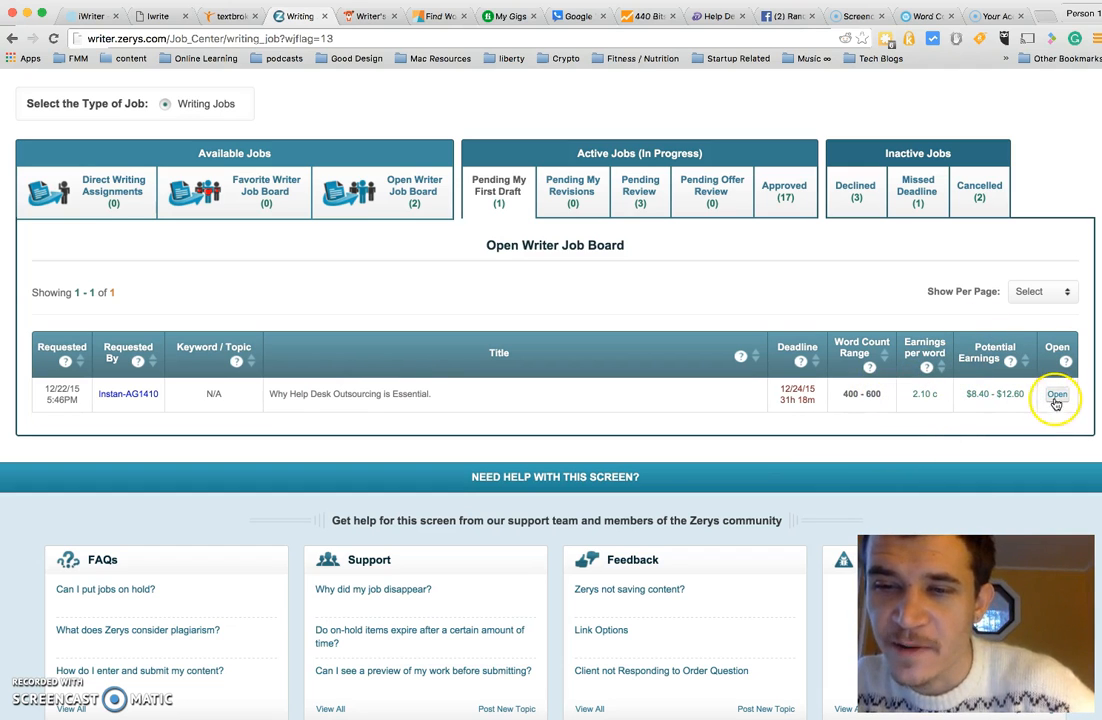
click(1057, 394)
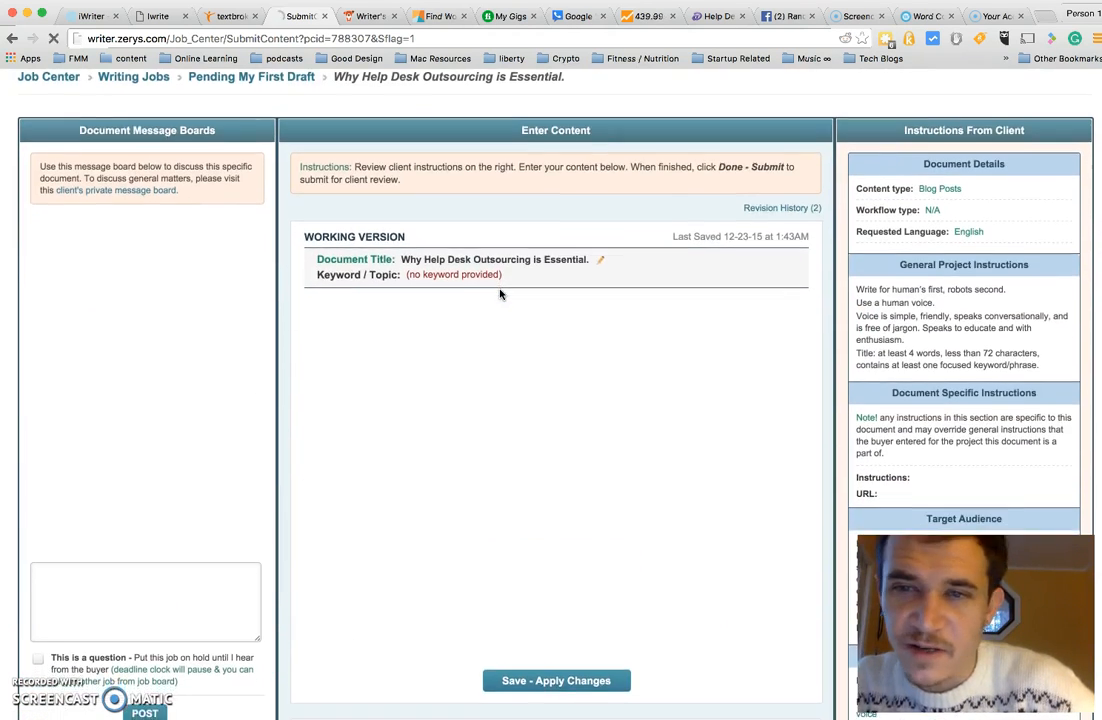
- Scroll through the six-line outline draft, 10 of 400–600 word count, and back up
scroll(down, 3)
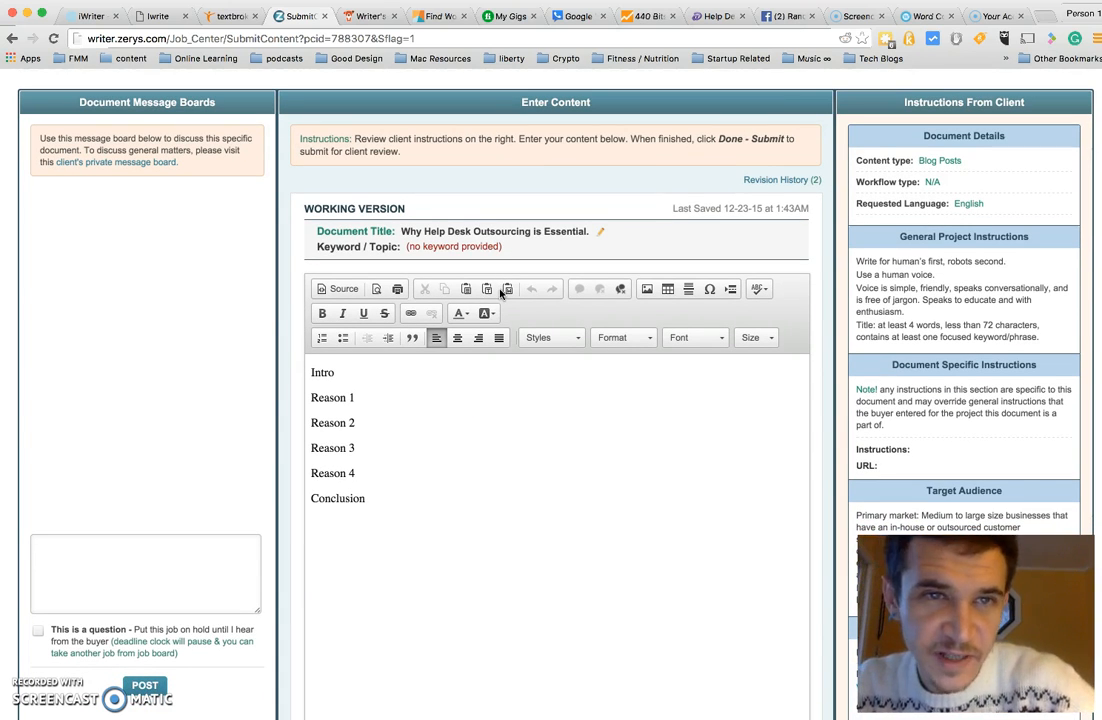
scroll(down, 3)
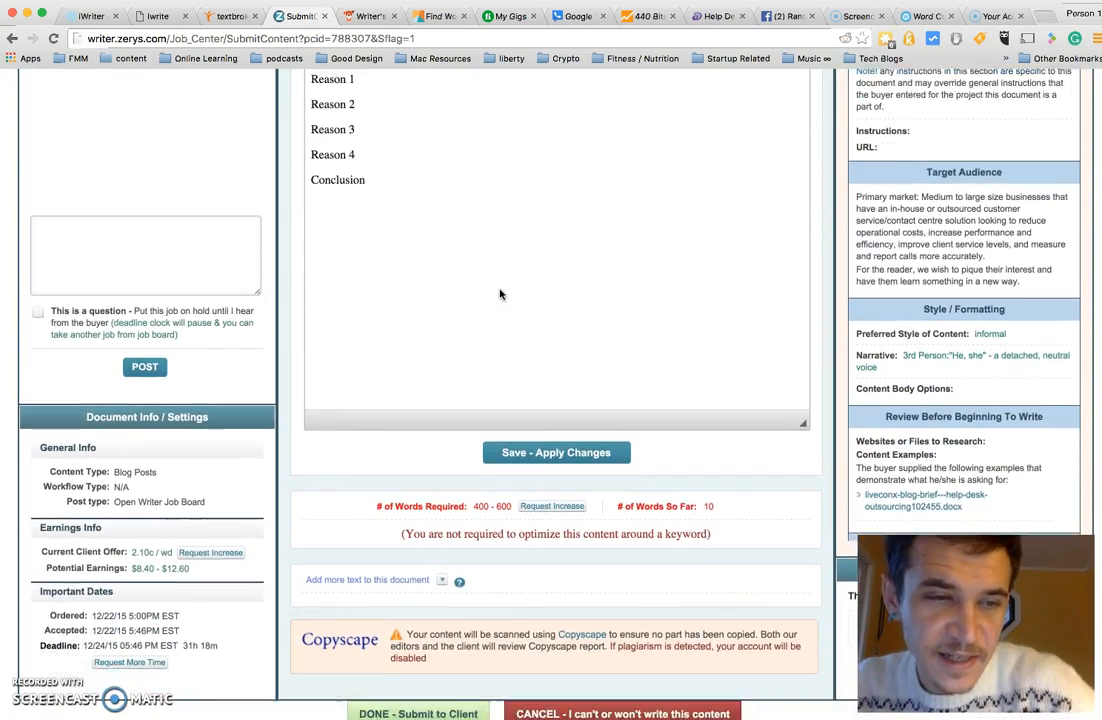
scroll(down, 3)
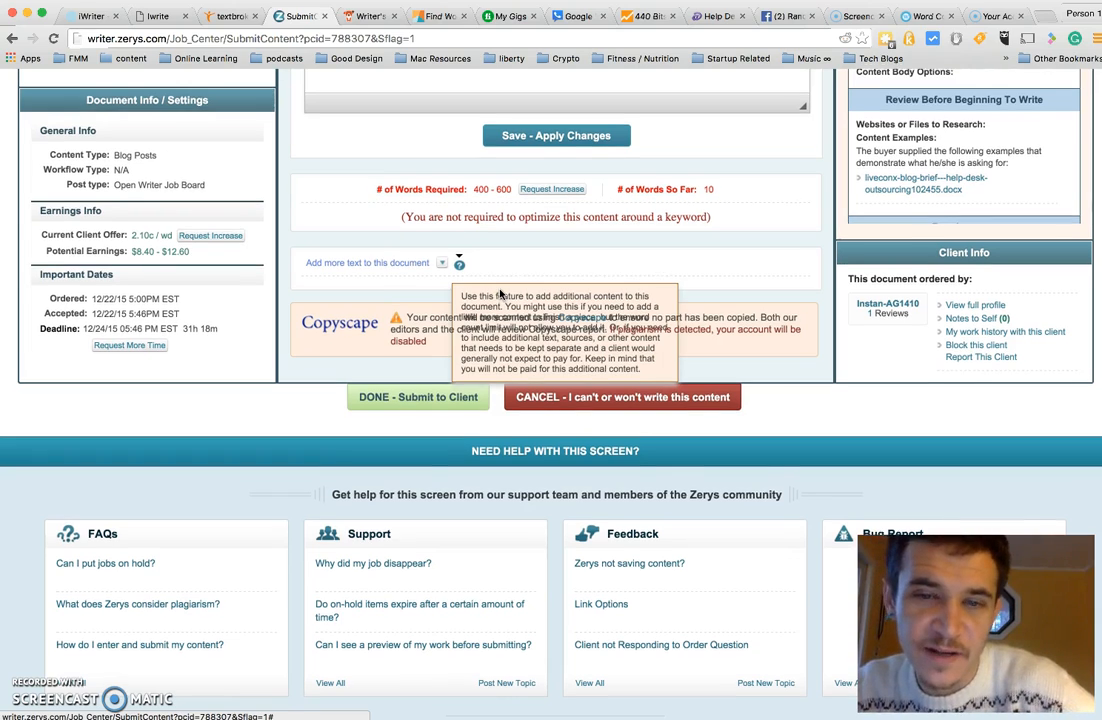
scroll(up, 3)
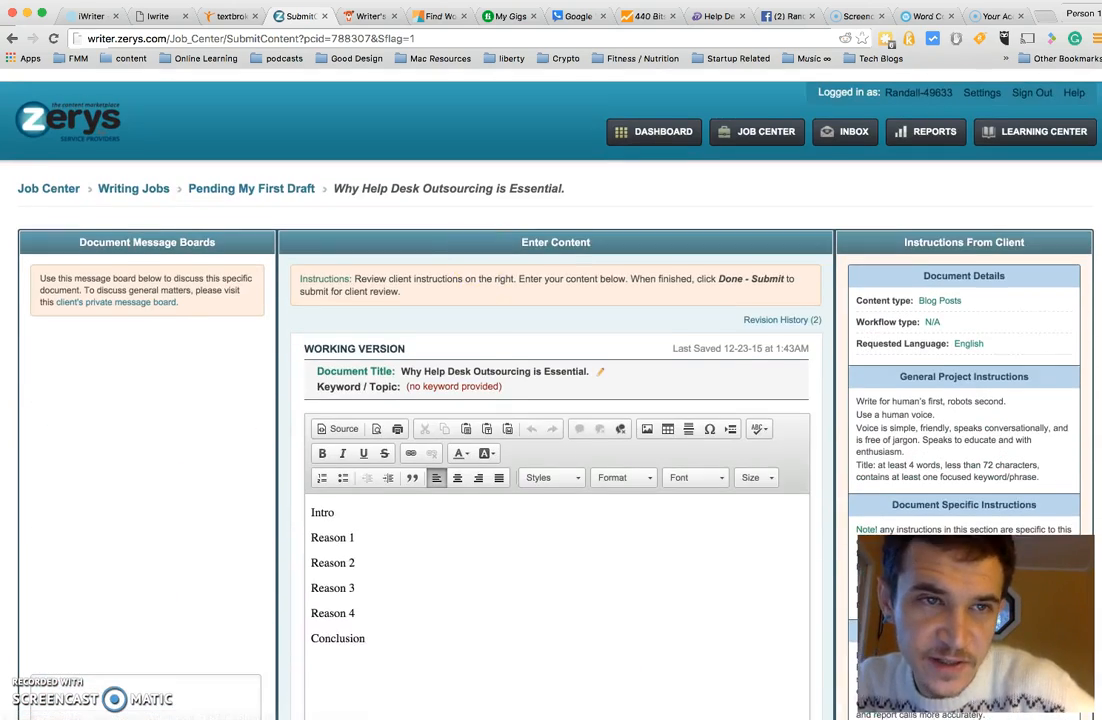
- View BlogMutt's eight-post writer dashboard, then OneSpace's four available task groups
click(367, 15)
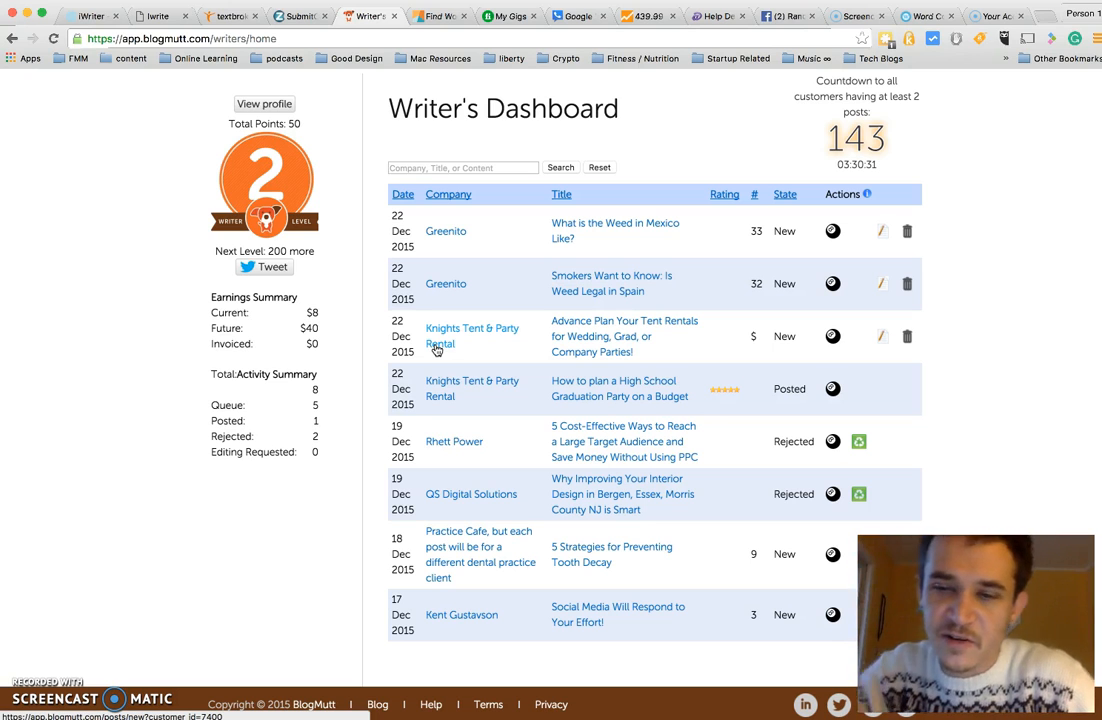
mouse_move(537, 268)
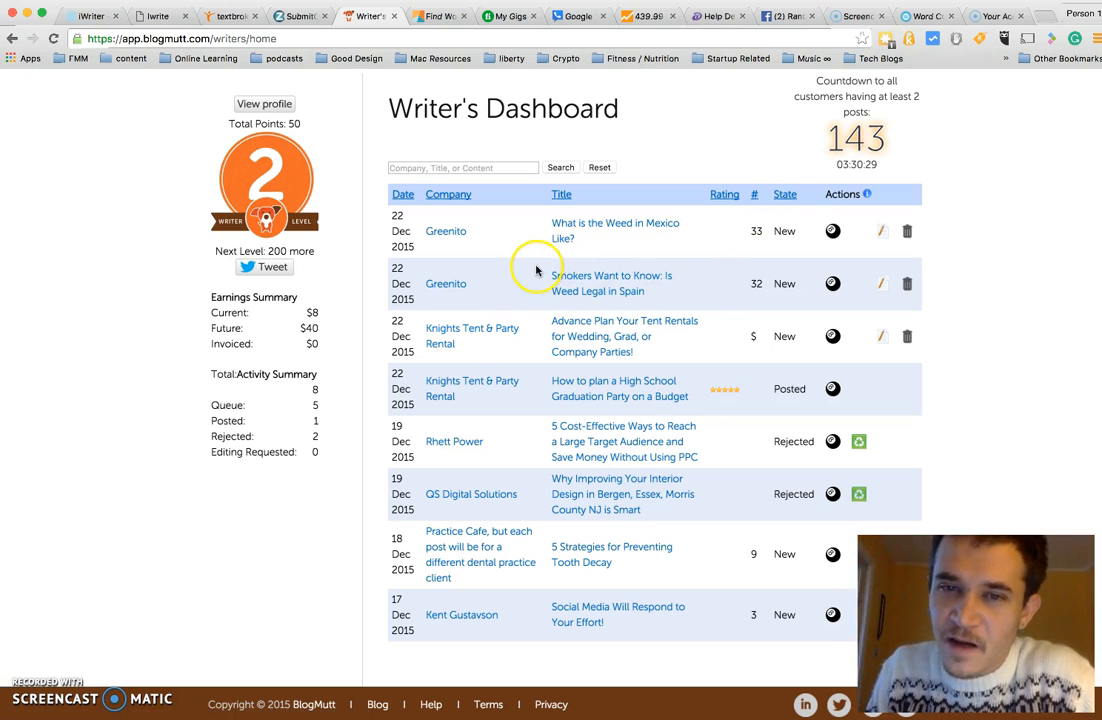
mouse_move(524, 269)
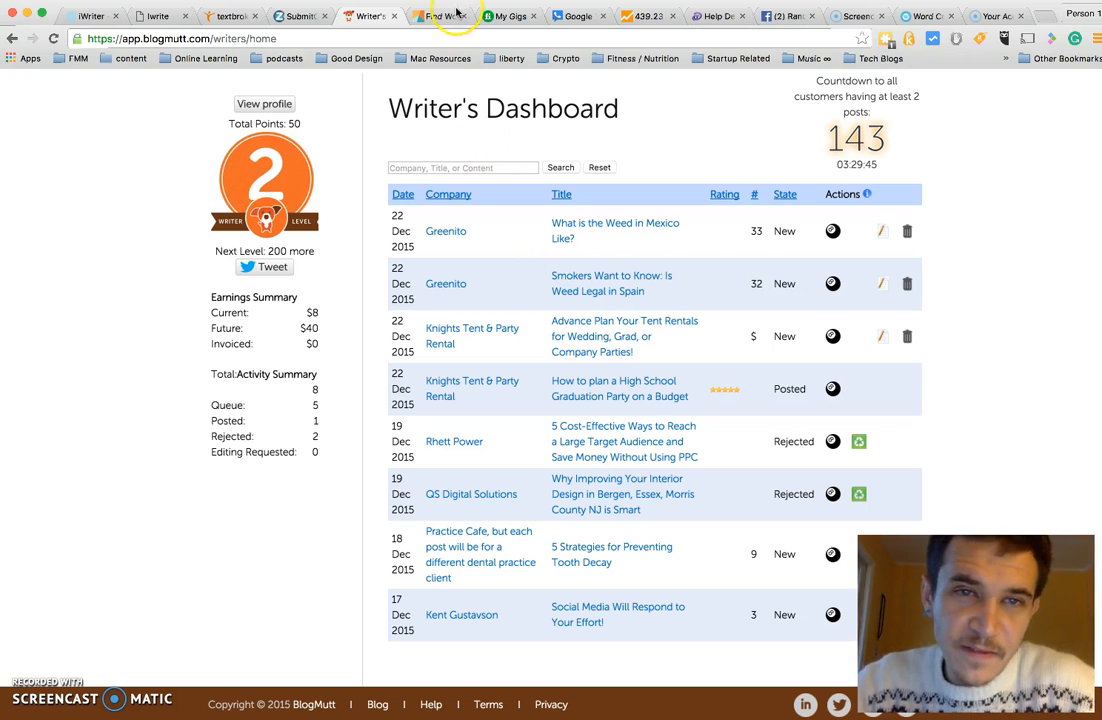
mouse_move(440, 15)
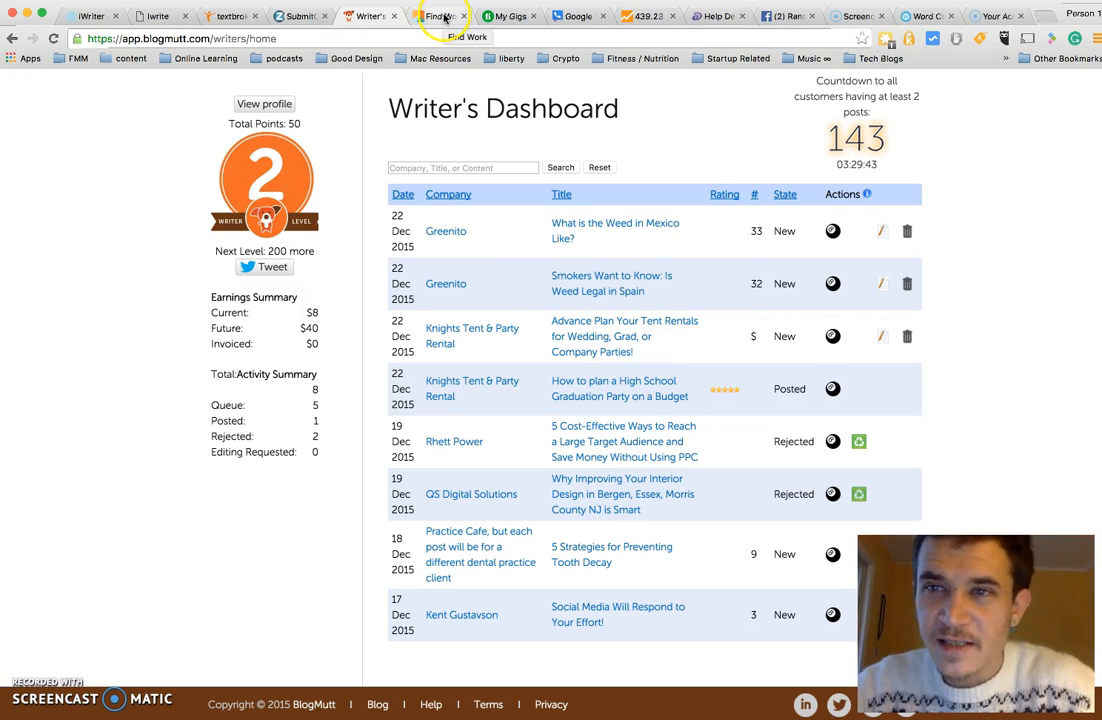
click(440, 16)
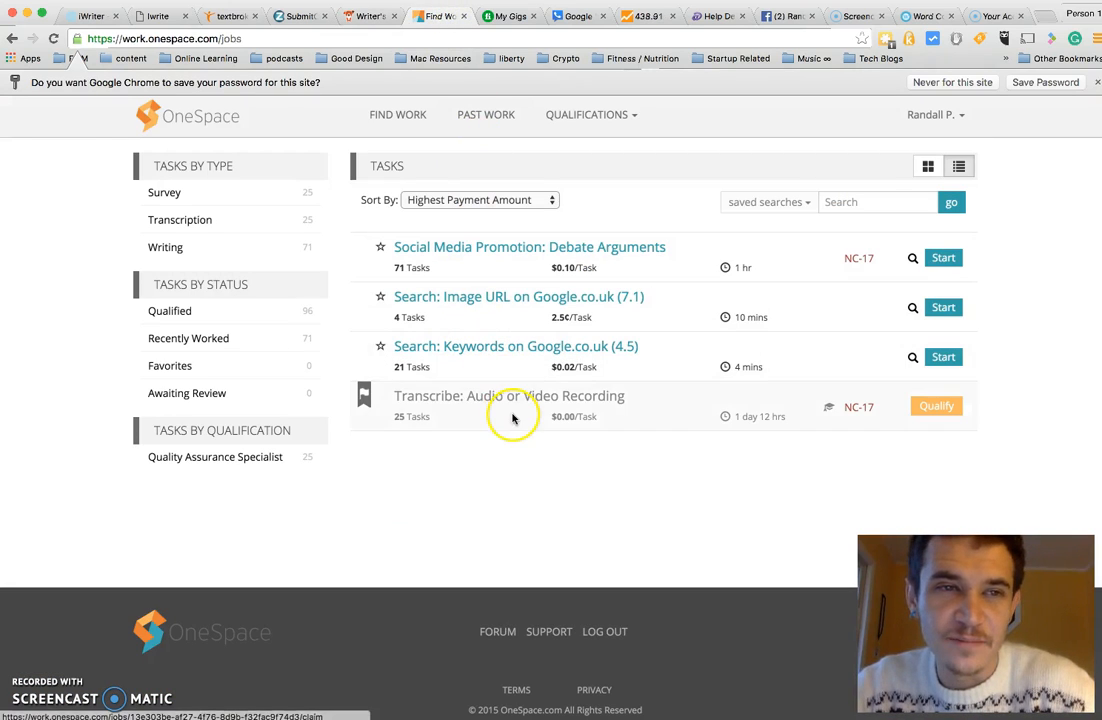
mouse_move(42, 178)
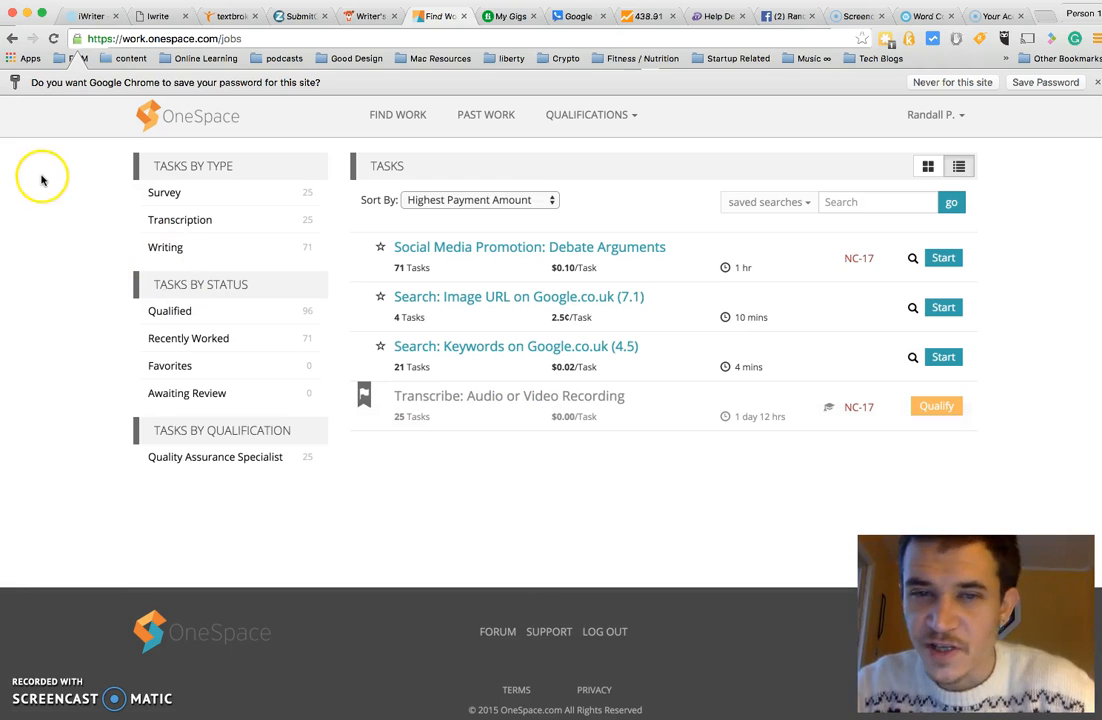